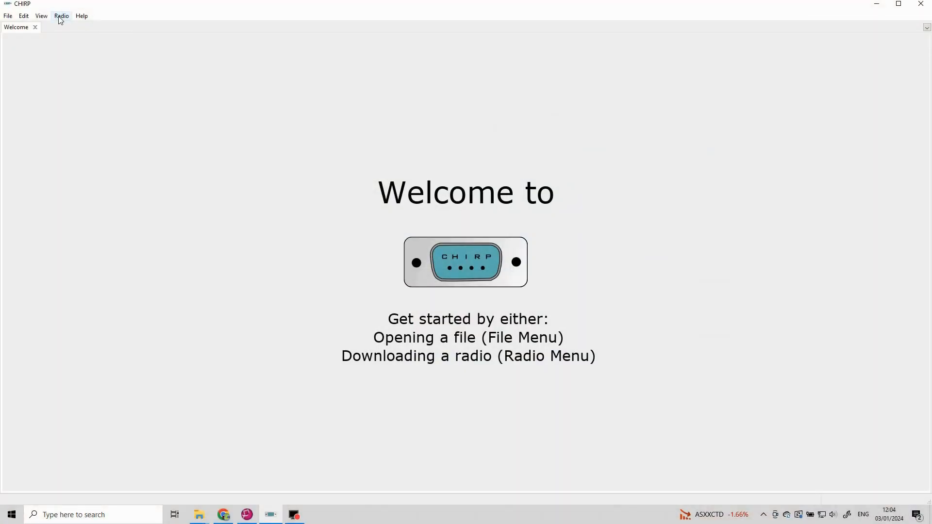
- Start a download from radio with Vendor Retevis, Model RA79 on the Prolific COM3 port
click(61, 15)
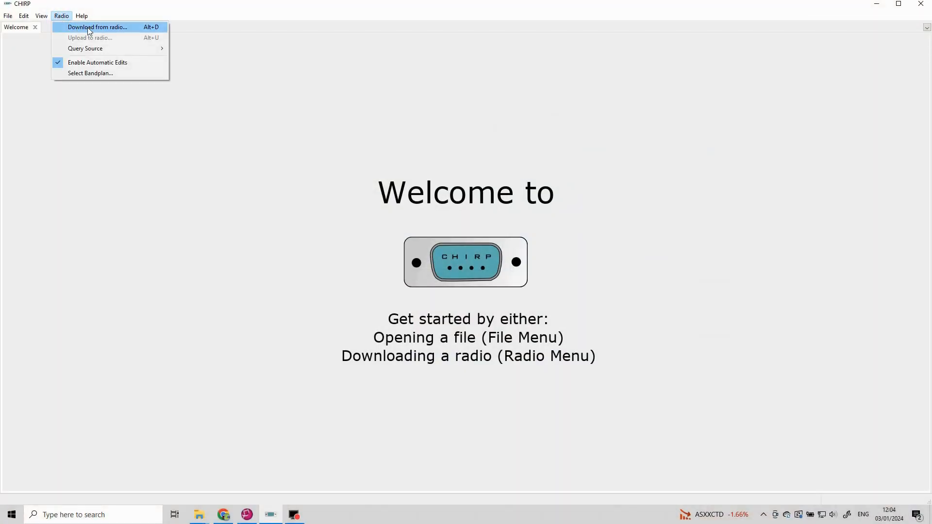
click(97, 27)
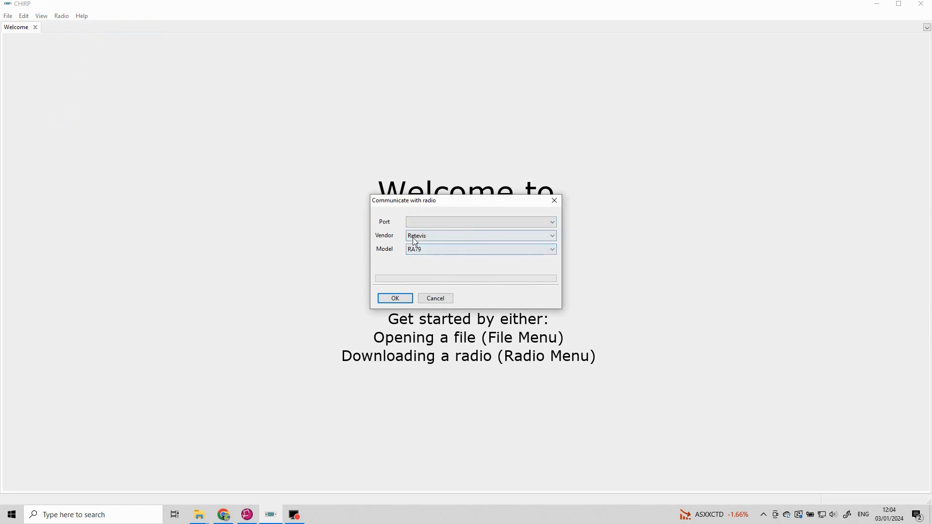
click(480, 235)
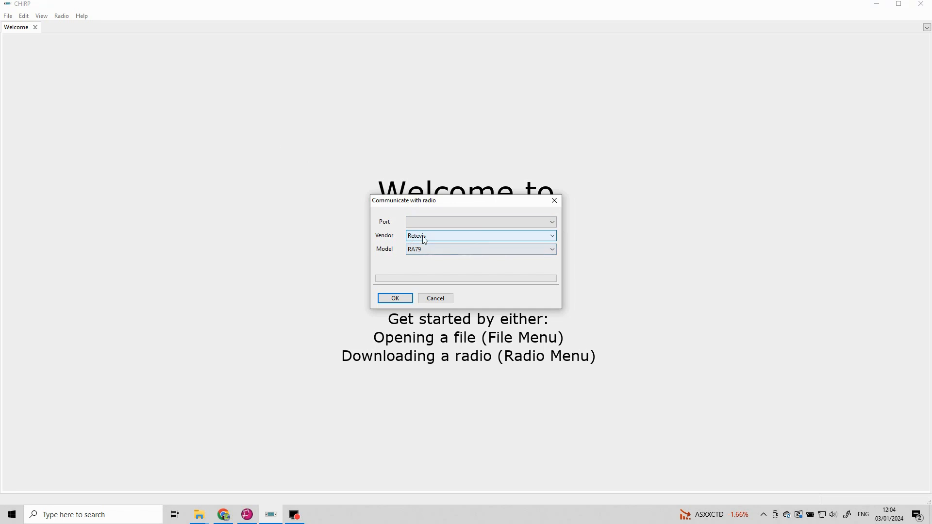
mouse_move(425, 249)
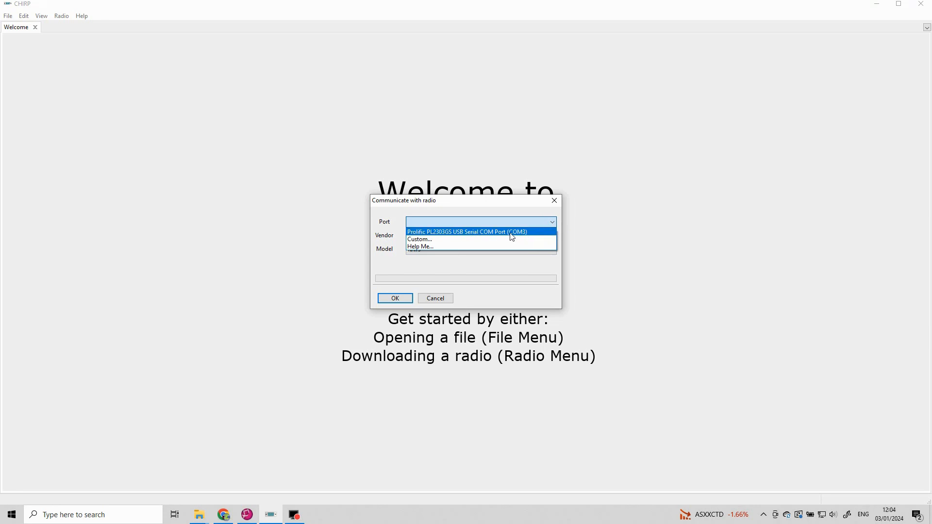
mouse_move(463, 236)
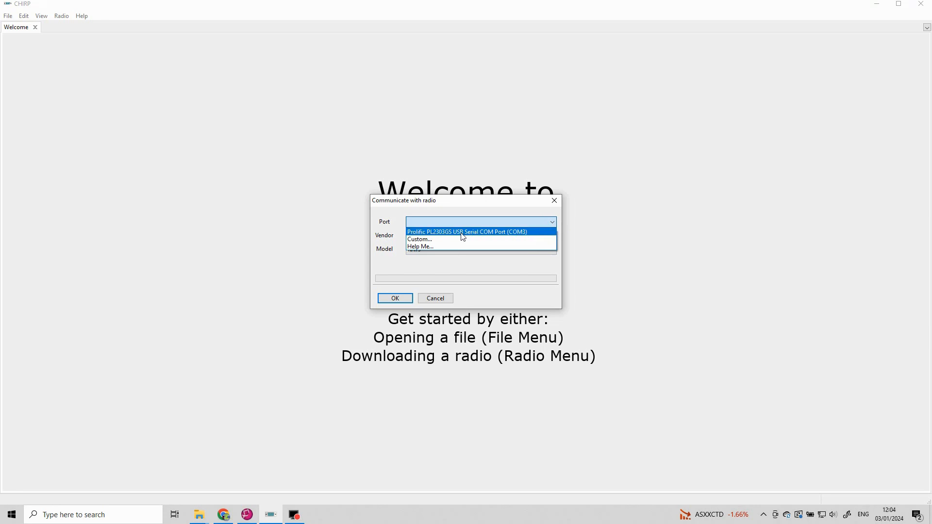
click(467, 231)
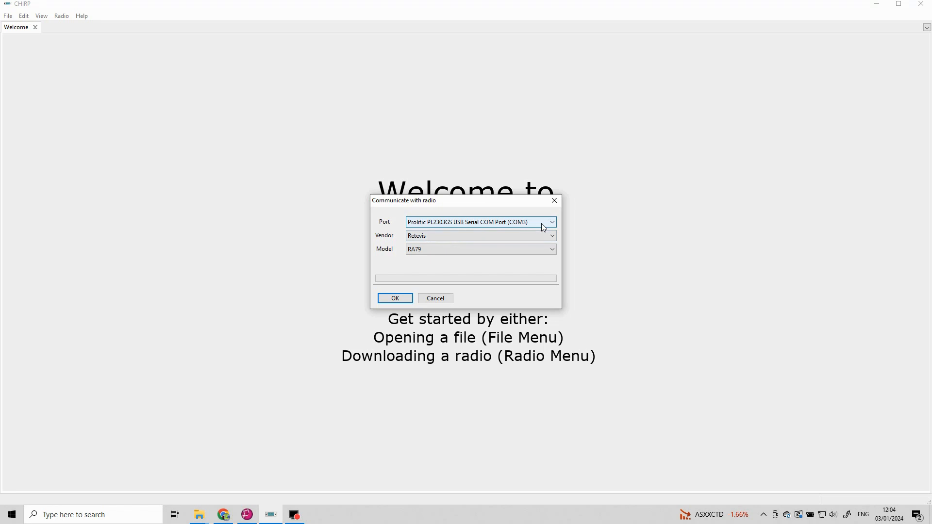
- Confirm the port choice and acknowledge the instructions so the RA79 memories download
click(396, 299)
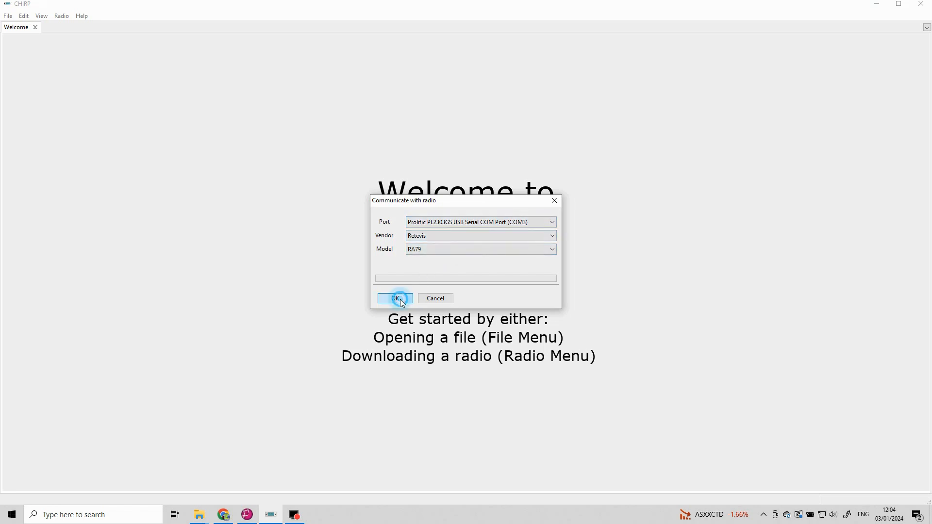
click(395, 298)
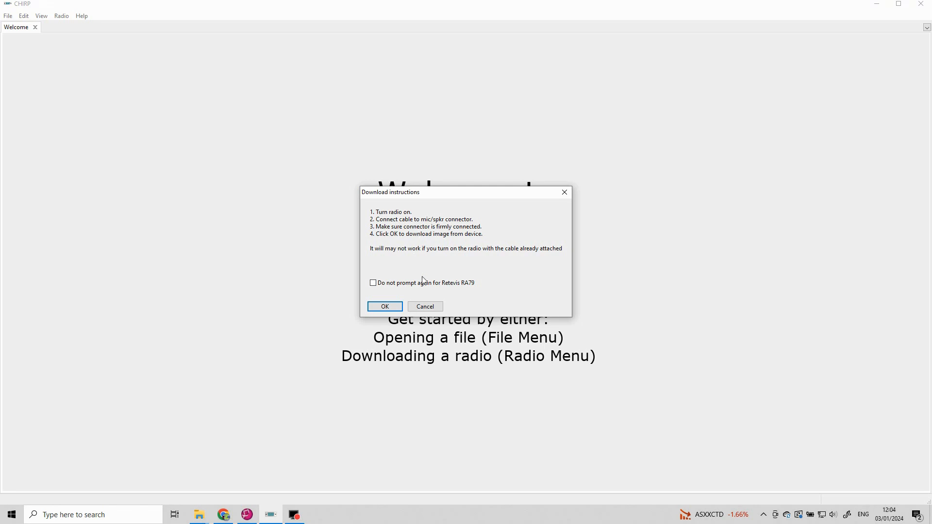
click(385, 306)
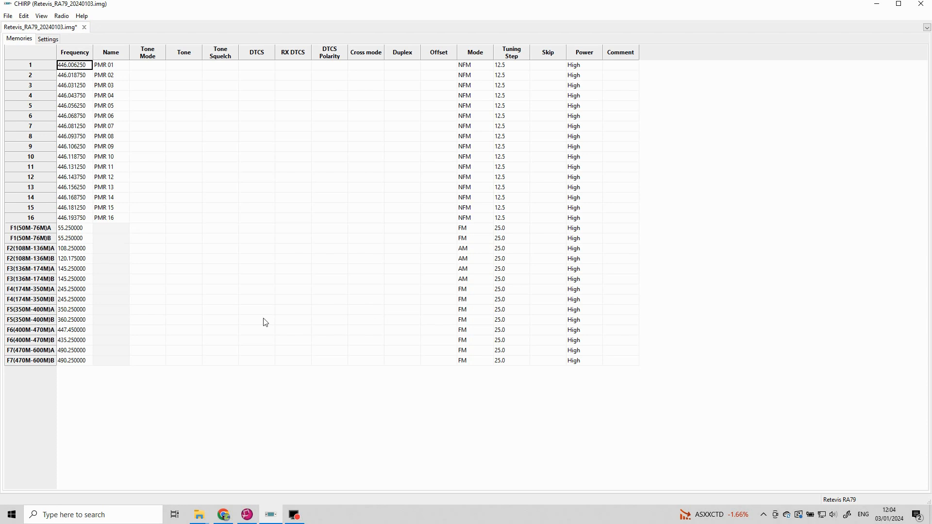
mouse_move(171, 89)
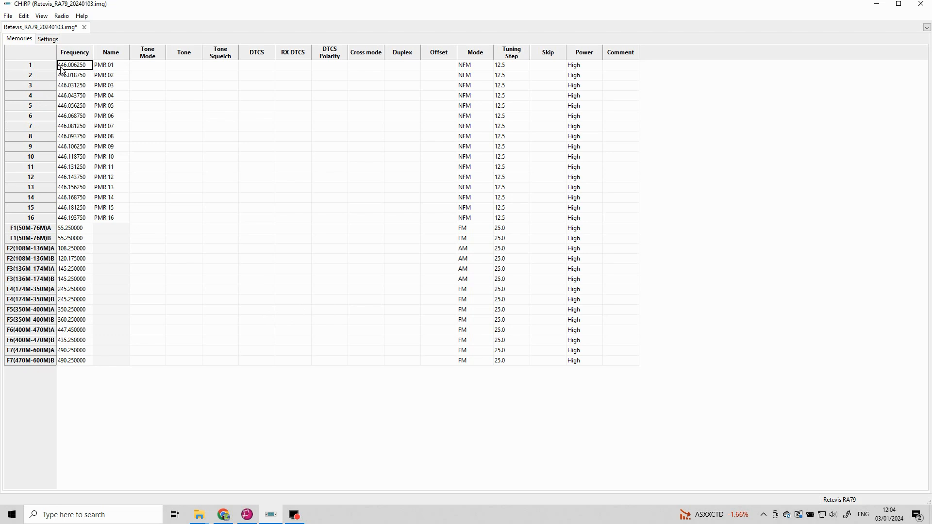
mouse_move(72, 73)
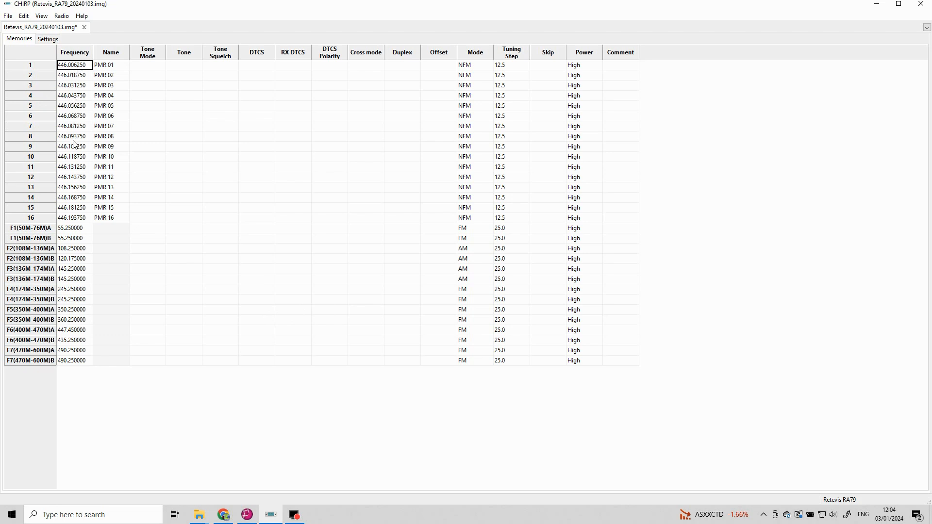
mouse_move(85, 87)
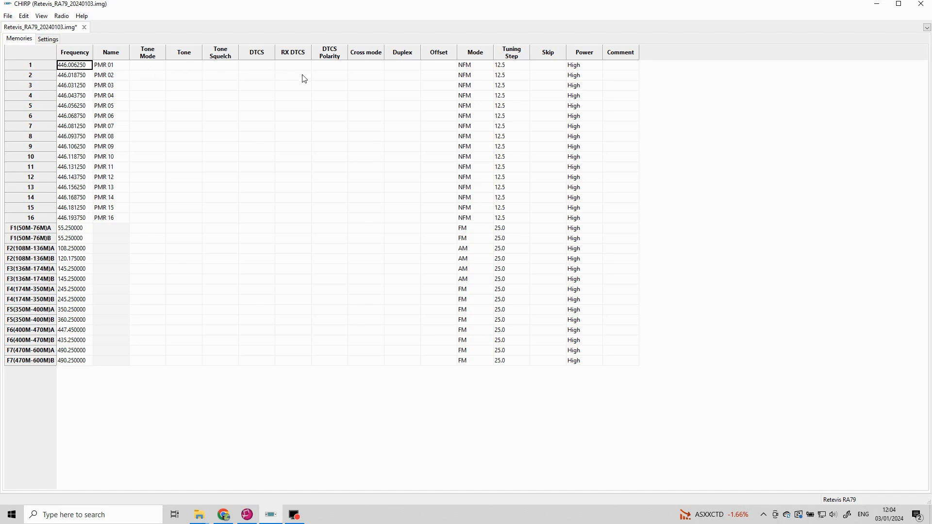
mouse_move(298, 53)
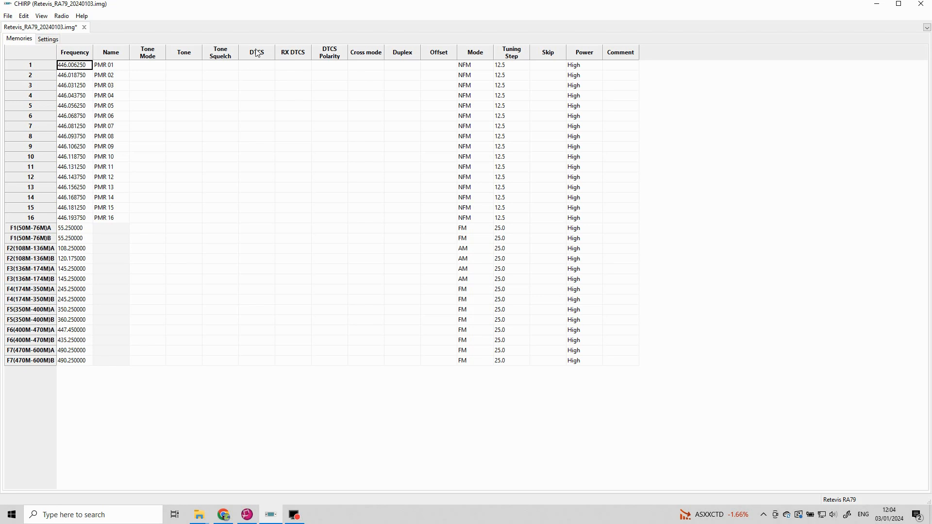
mouse_move(319, 82)
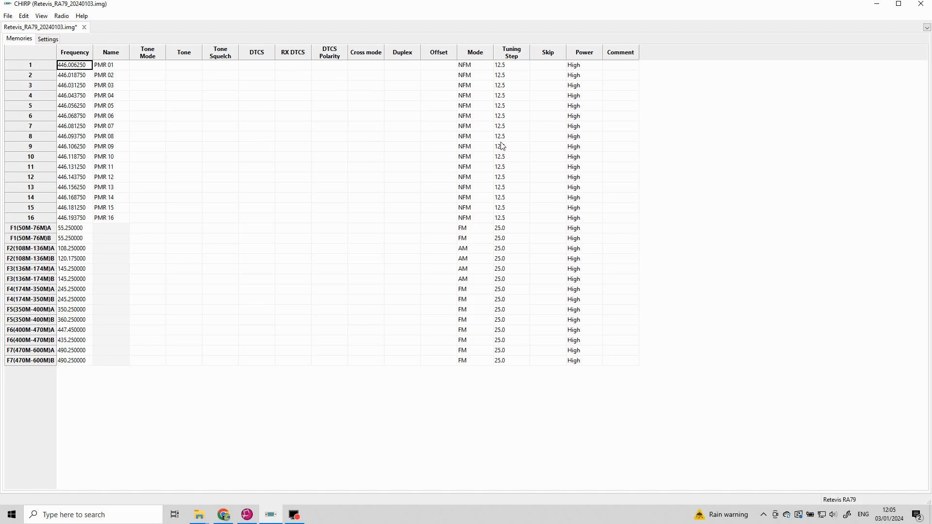
mouse_move(498, 77)
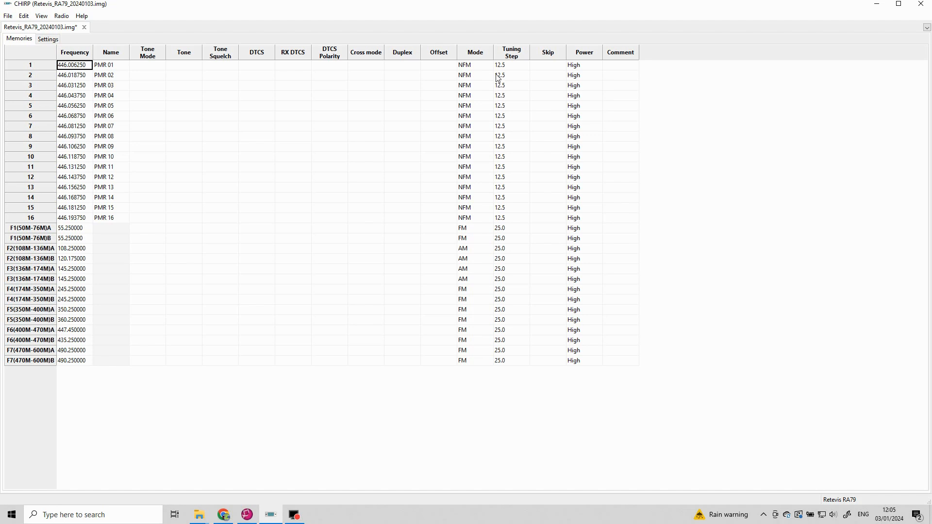
mouse_move(499, 67)
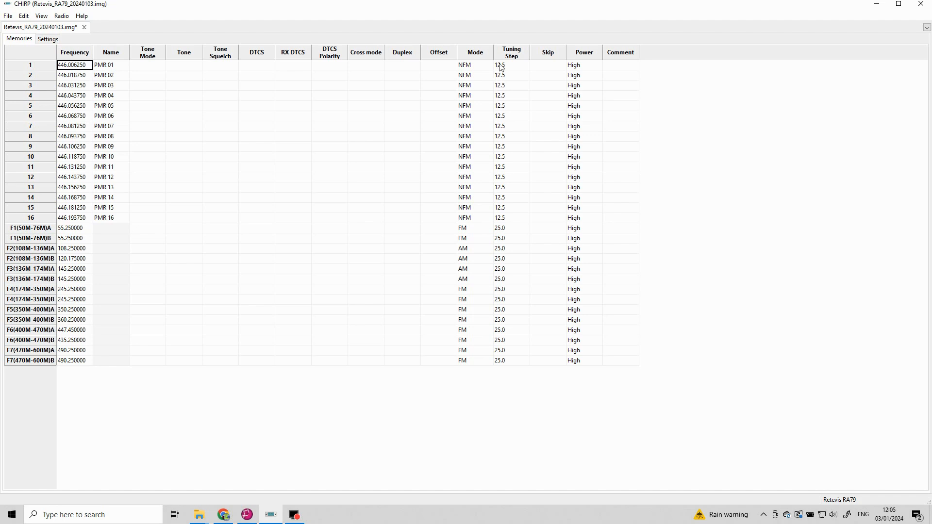
mouse_move(337, 427)
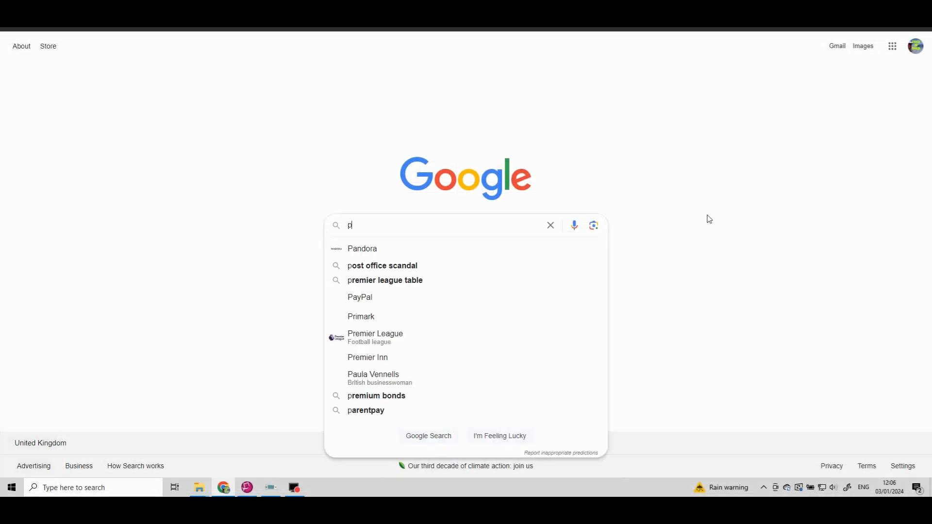
- Search Google for 'pmr radio frequencies' and view the RadioTrader PMR446 frequency table
text(mr radio fr)
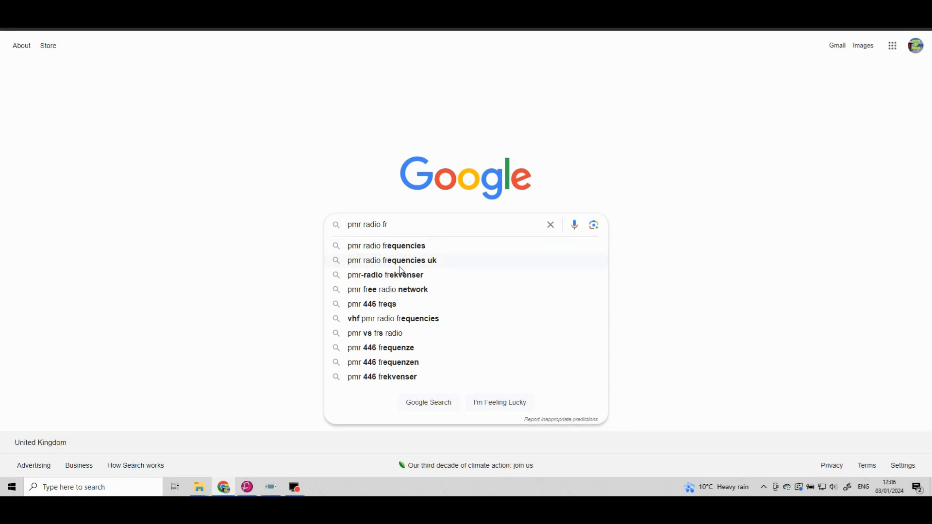
click(386, 246)
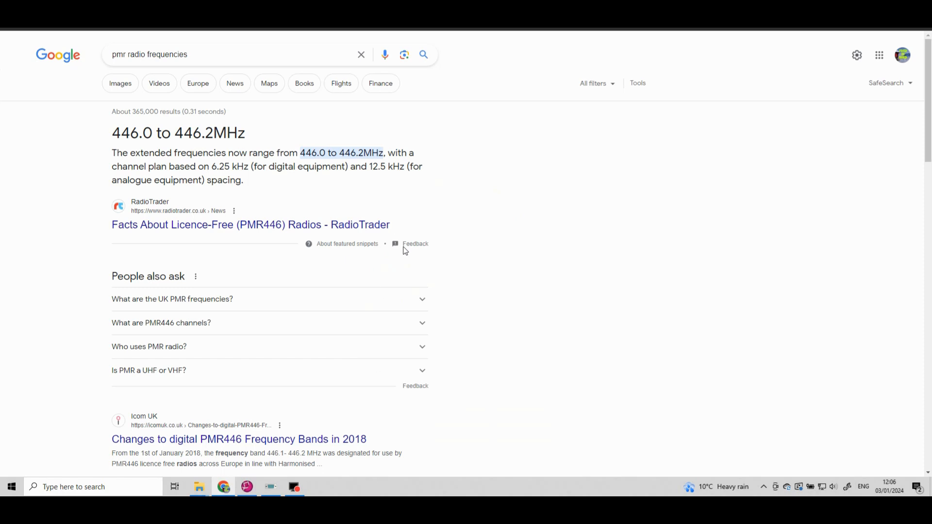
mouse_move(570, 205)
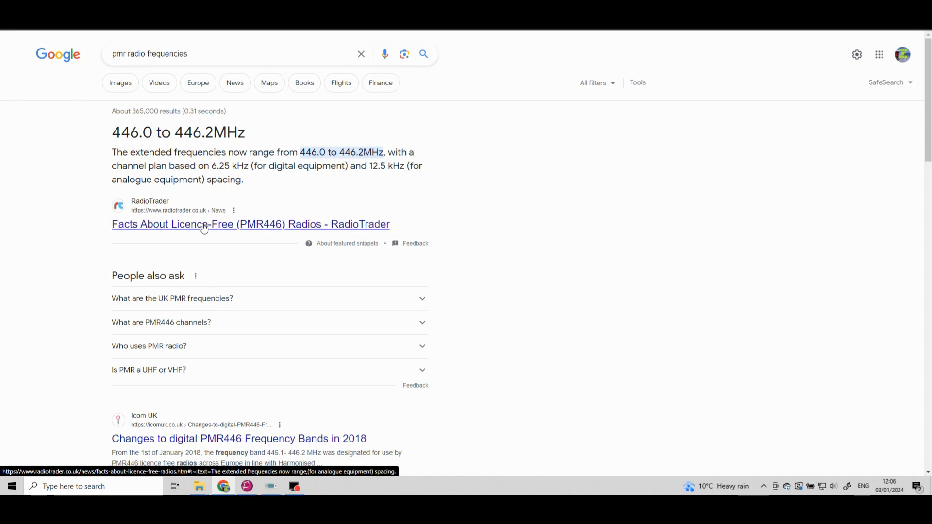
click(251, 224)
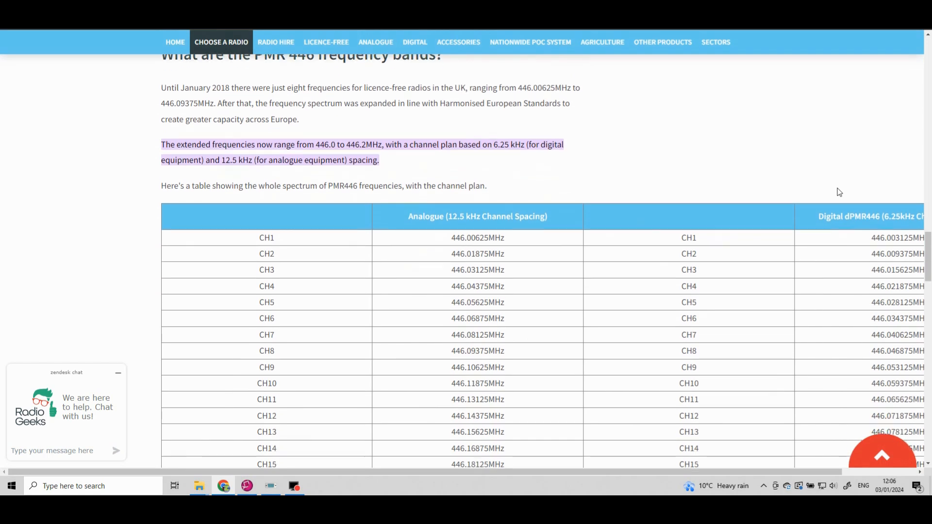
scroll(down, 3)
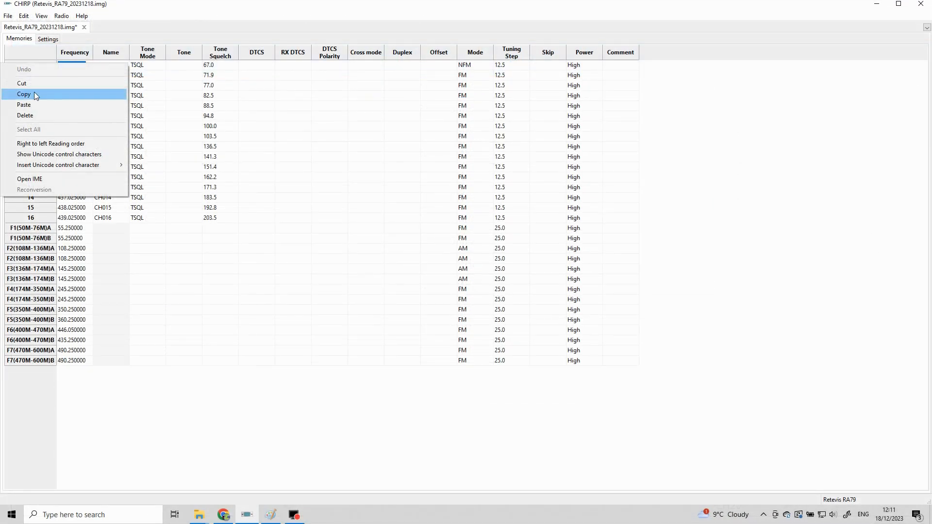
- Set channels 2 and 3 to NFM mode in the memory table
click(23, 94)
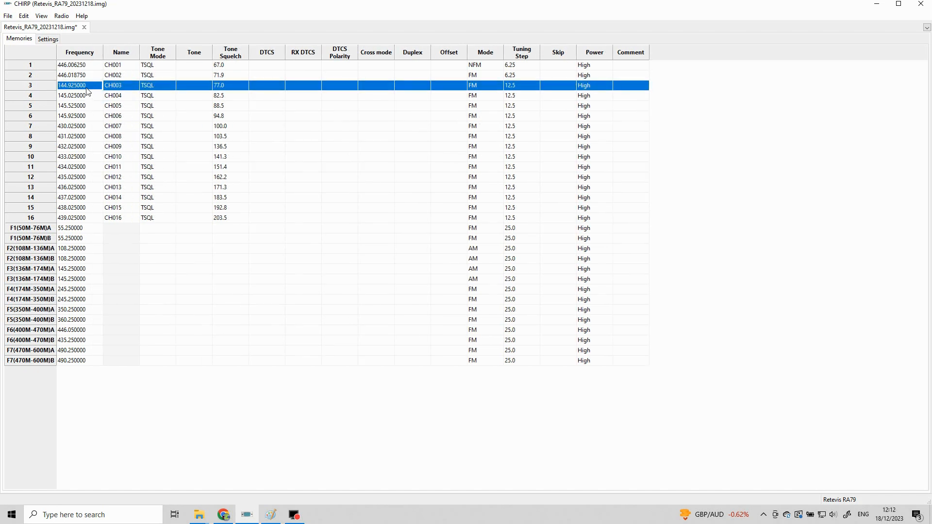
right_click(71, 85)
text(446.031250)
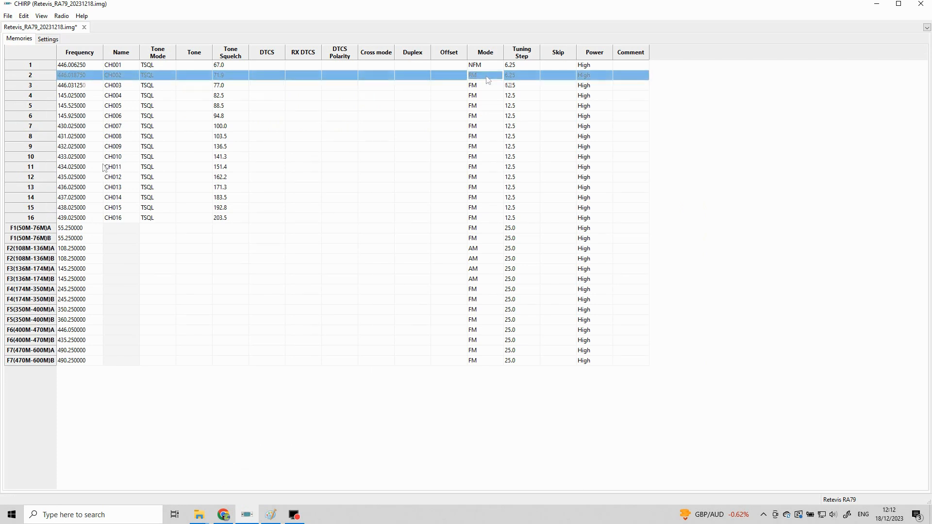
click(498, 75)
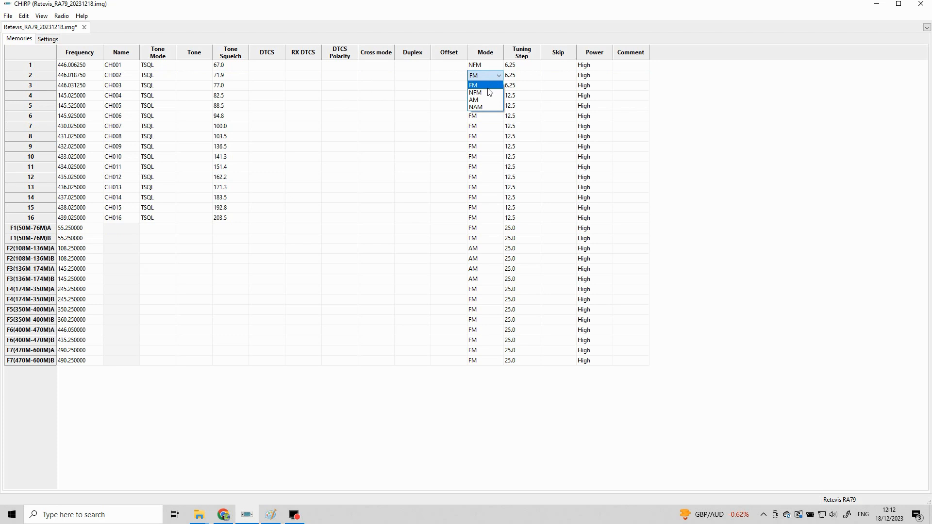
click(475, 93)
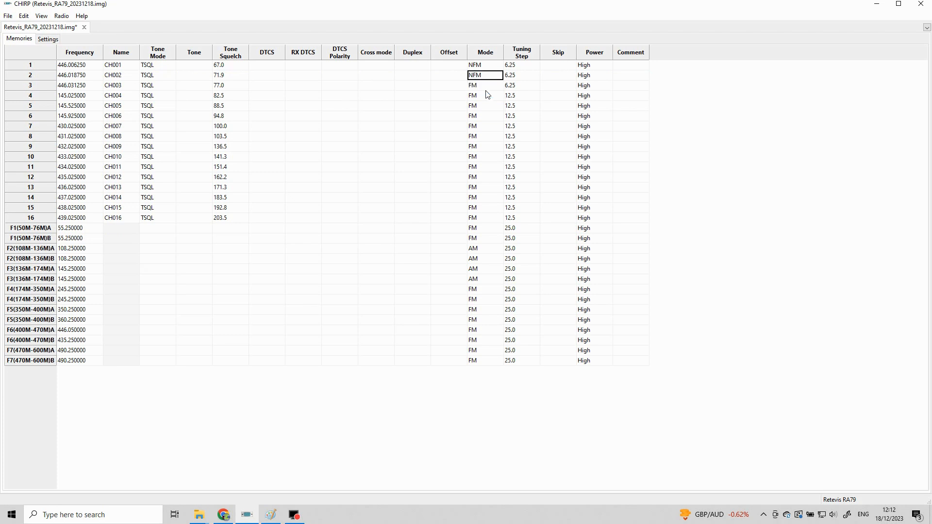
click(486, 85)
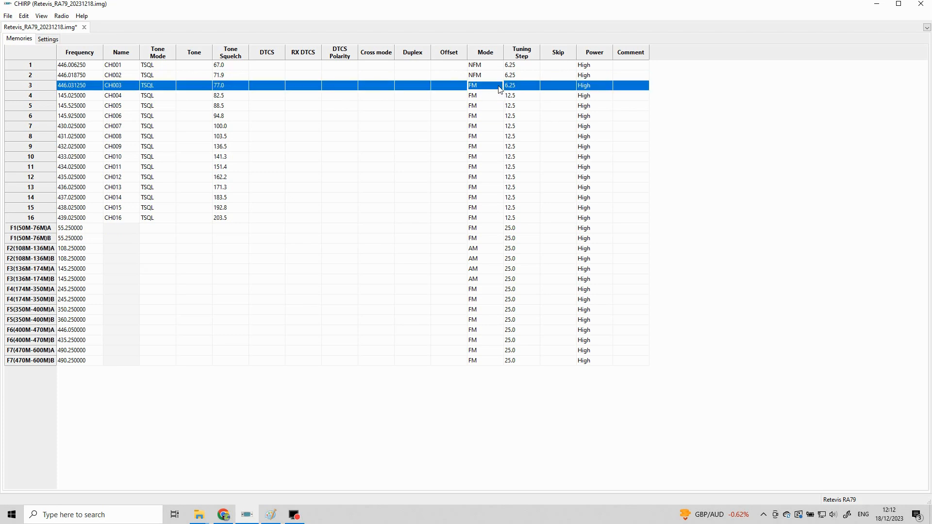
click(485, 86)
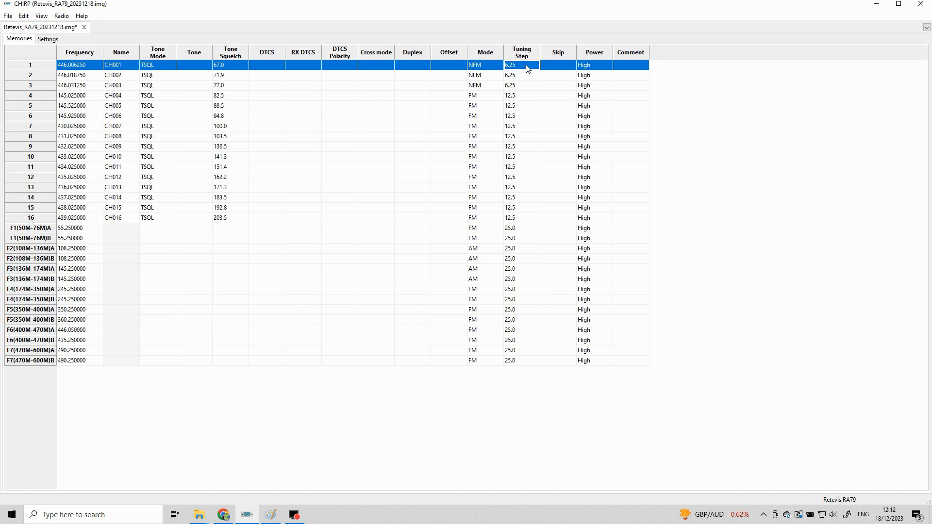
- Set the tuning step of channels 1, 2 and 3 to 12.5
click(533, 65)
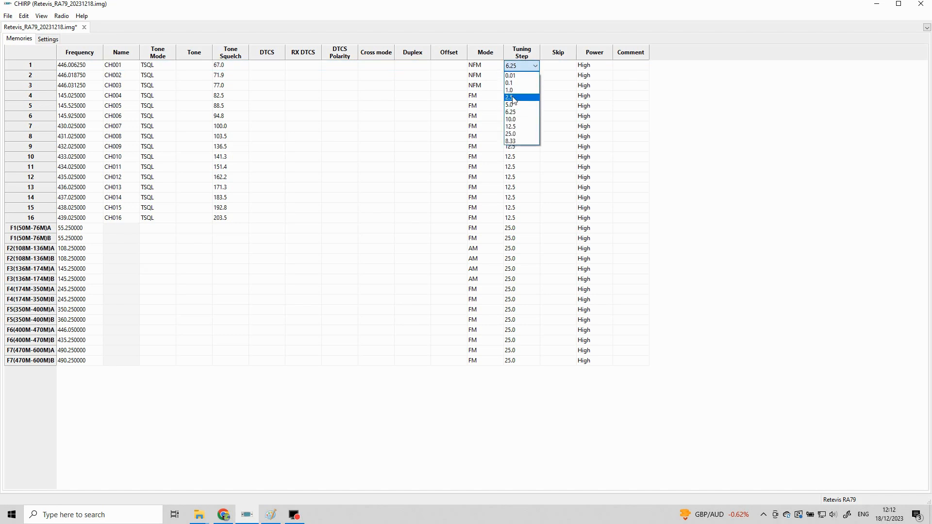
click(510, 126)
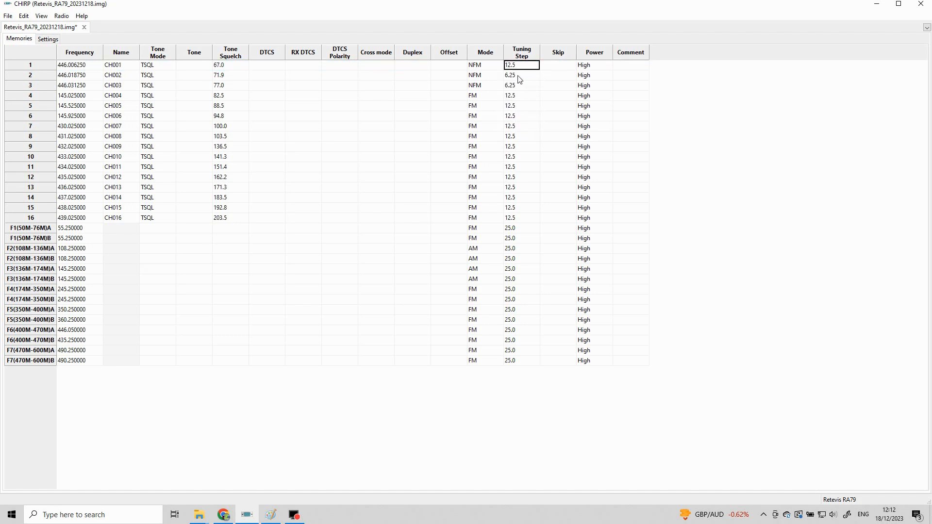
click(522, 75)
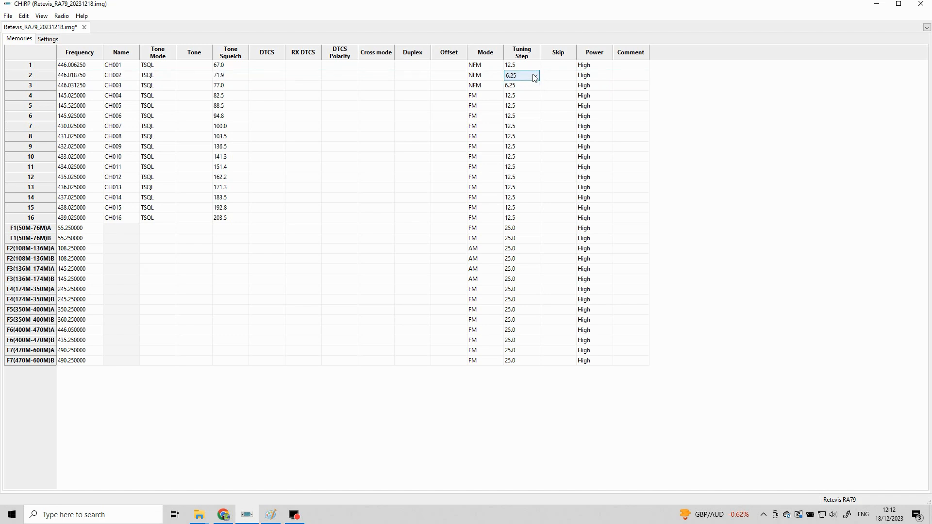
click(534, 75)
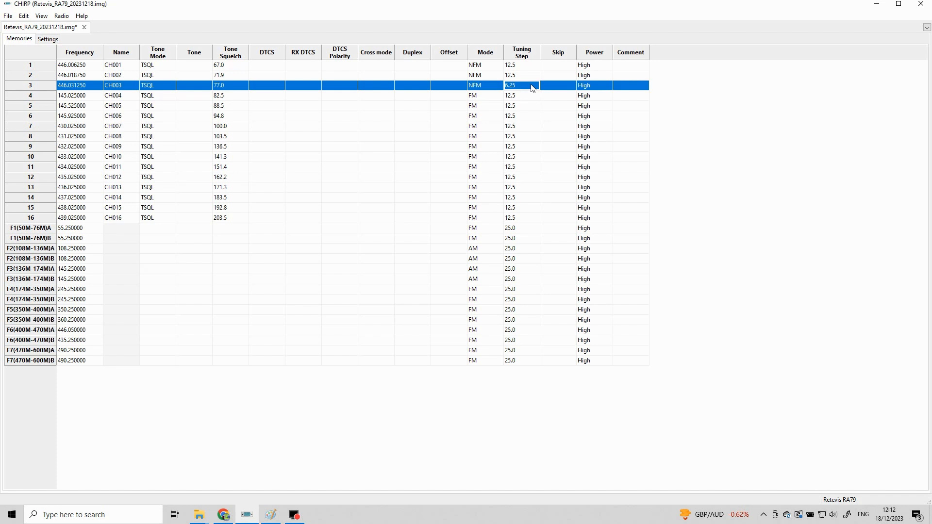
click(535, 85)
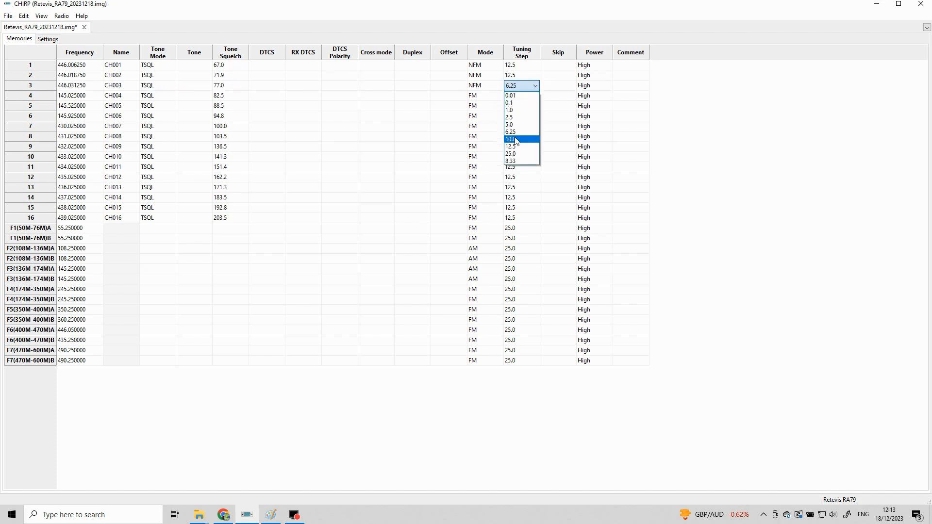
click(511, 147)
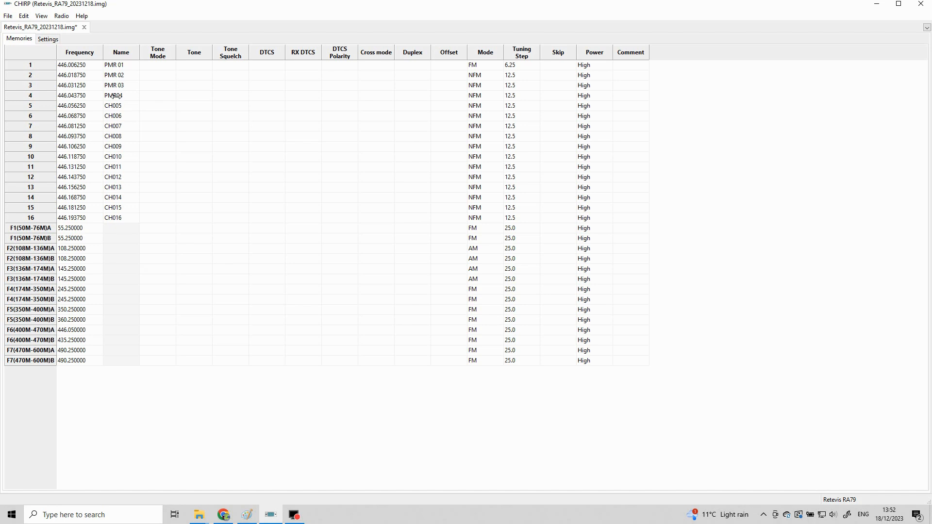
- Rename the channels to PMR 01, PMR 02 … down the Name column
text(PMR 14)
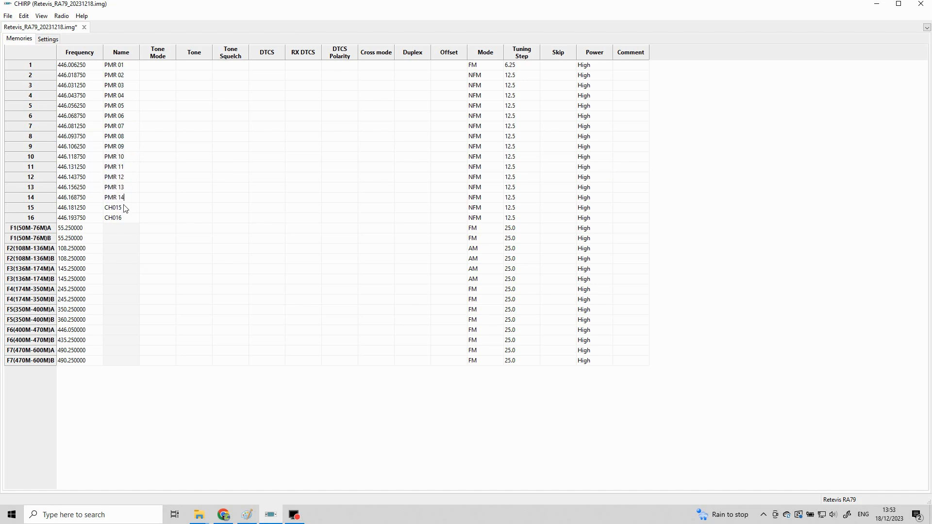
click(47, 39)
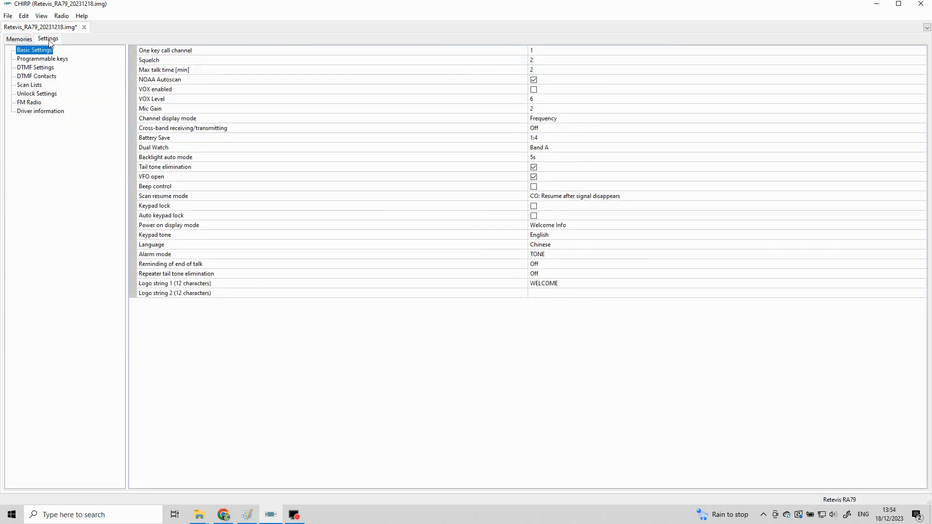
mouse_move(552, 118)
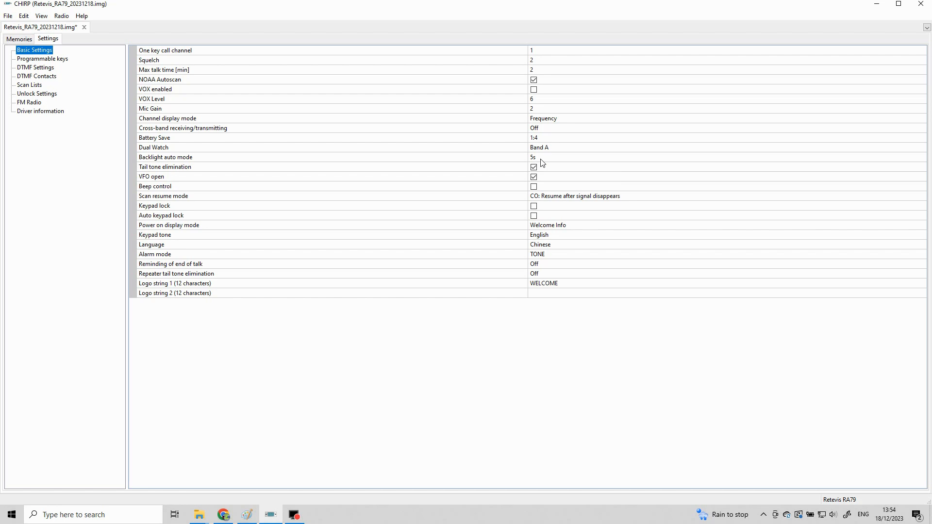
mouse_move(542, 176)
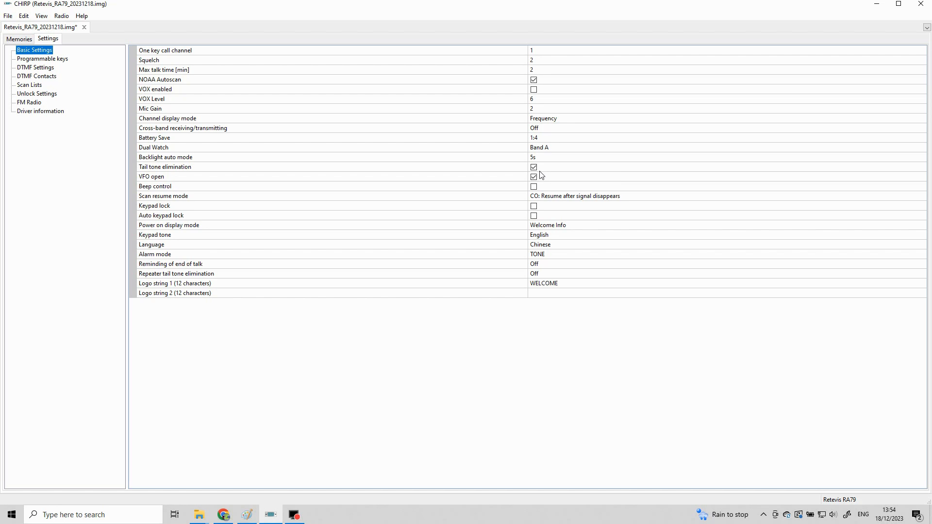
mouse_move(541, 200)
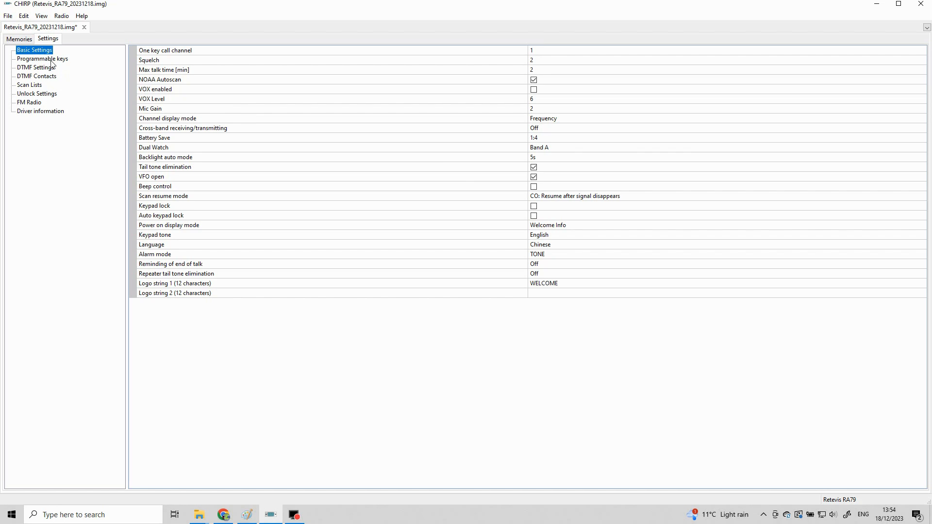
- Review the FM Radio, Driver information and Unlock Settings pages, then return to the Radio menu
click(29, 102)
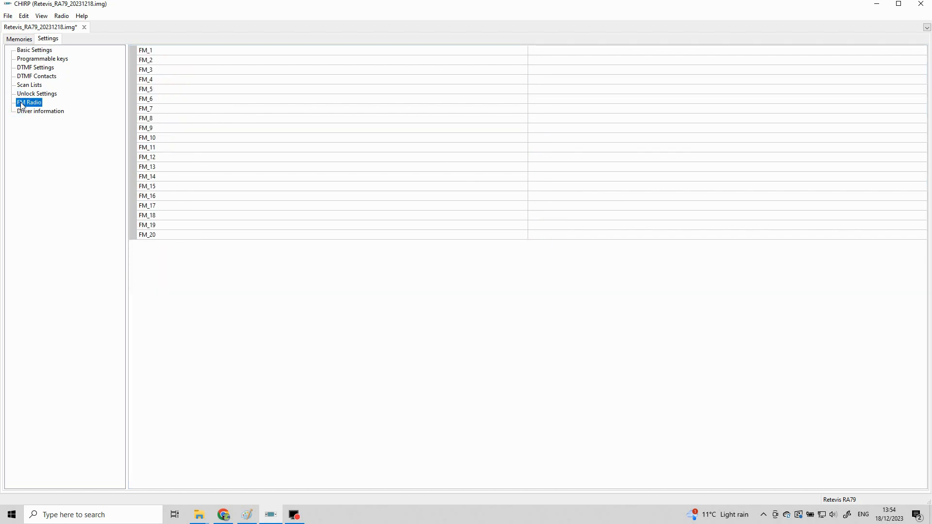
click(41, 111)
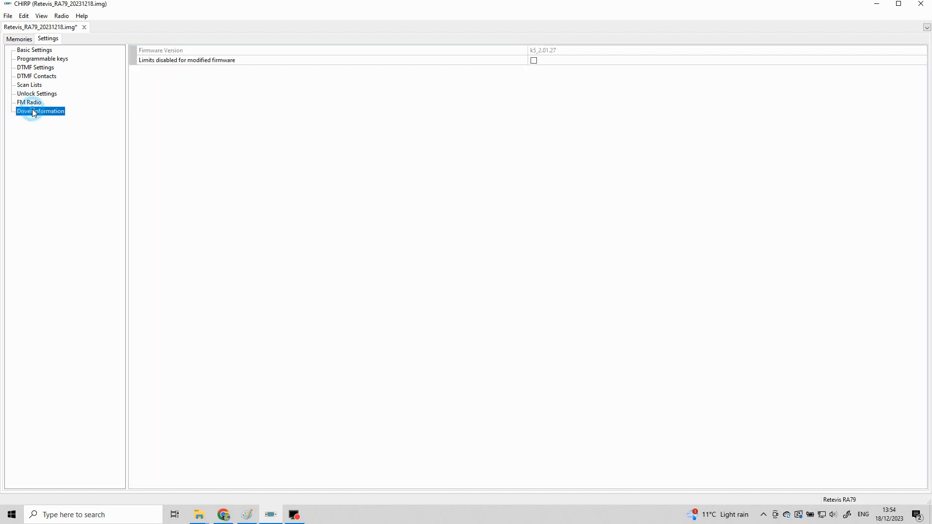
click(37, 94)
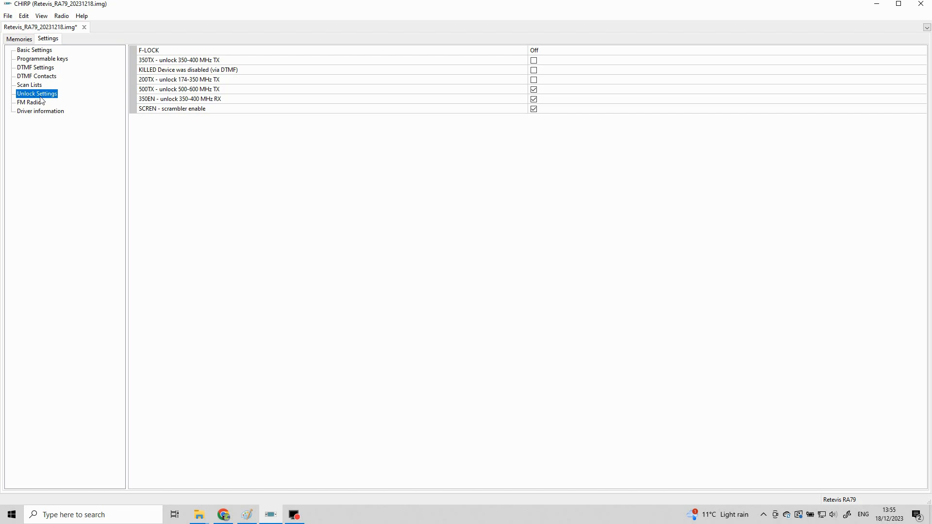
mouse_move(38, 104)
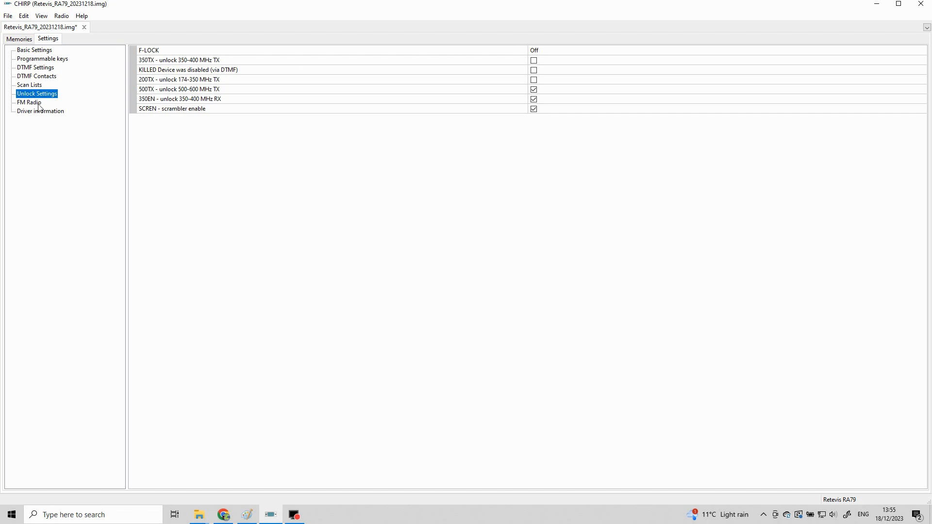
click(61, 15)
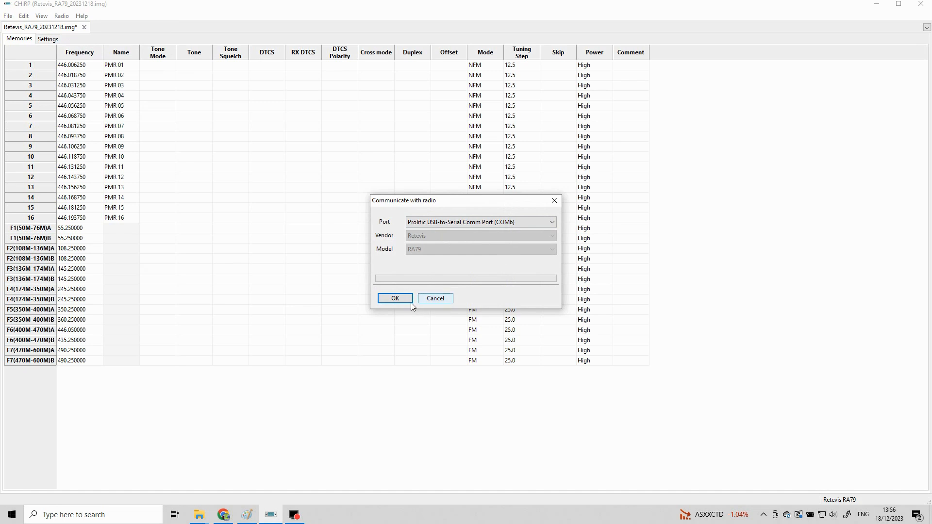
- Upload the sixteen PMR channels to the RA79 over COM6, acknowledging the instructions
click(395, 299)
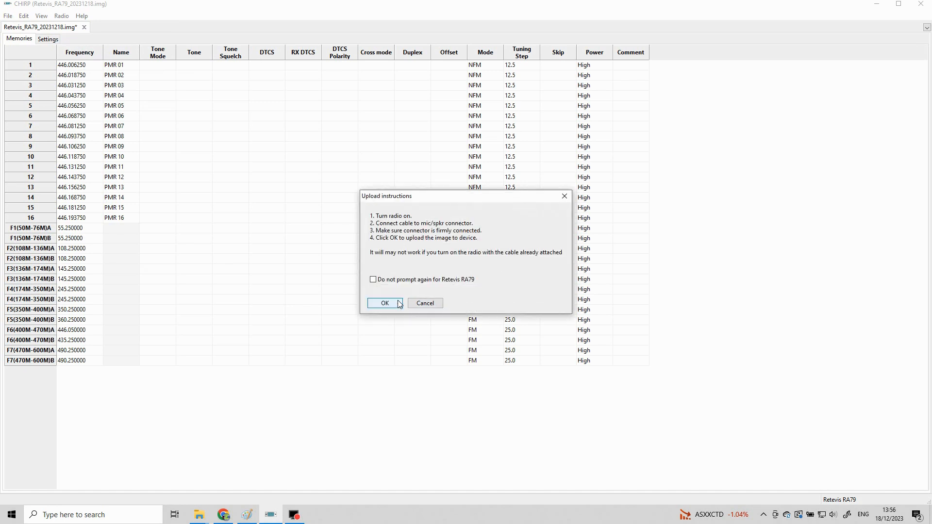
click(384, 303)
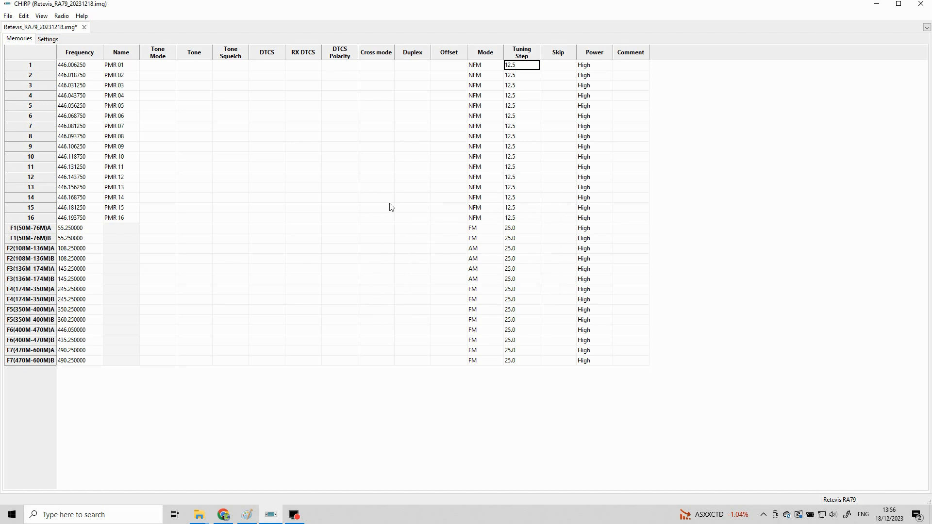
mouse_move(662, 184)
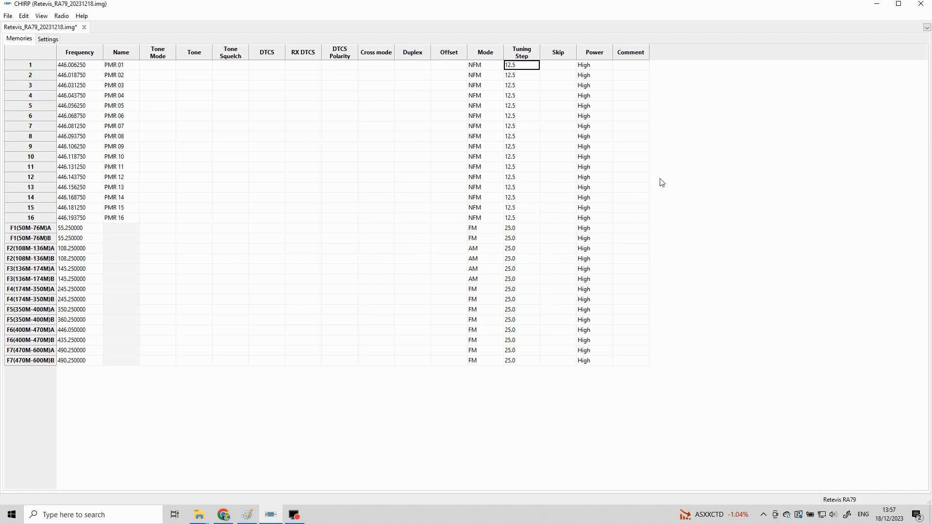